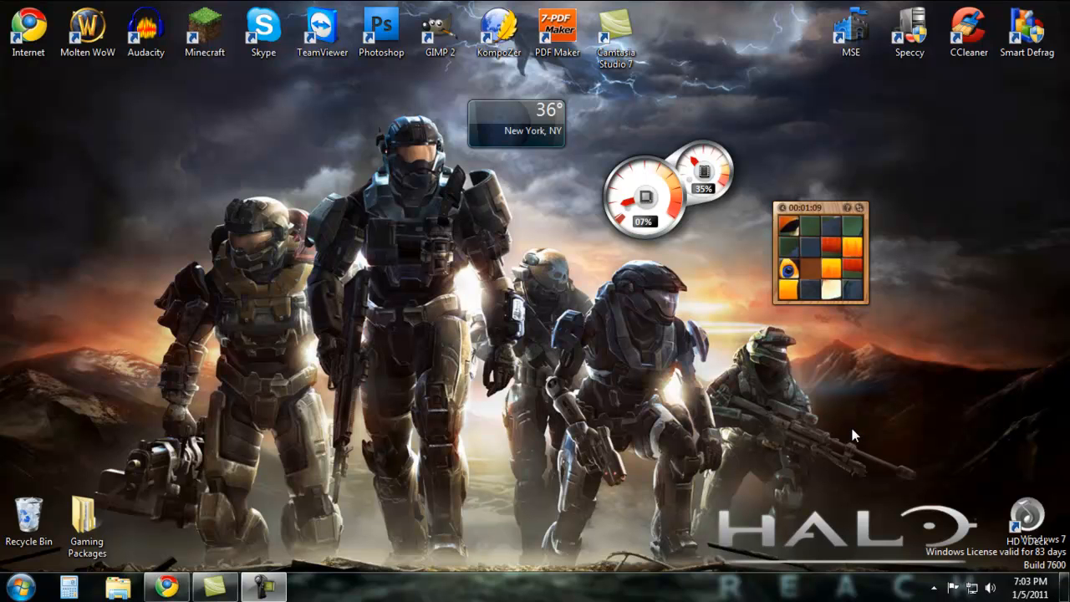
mouse_move(739, 241)
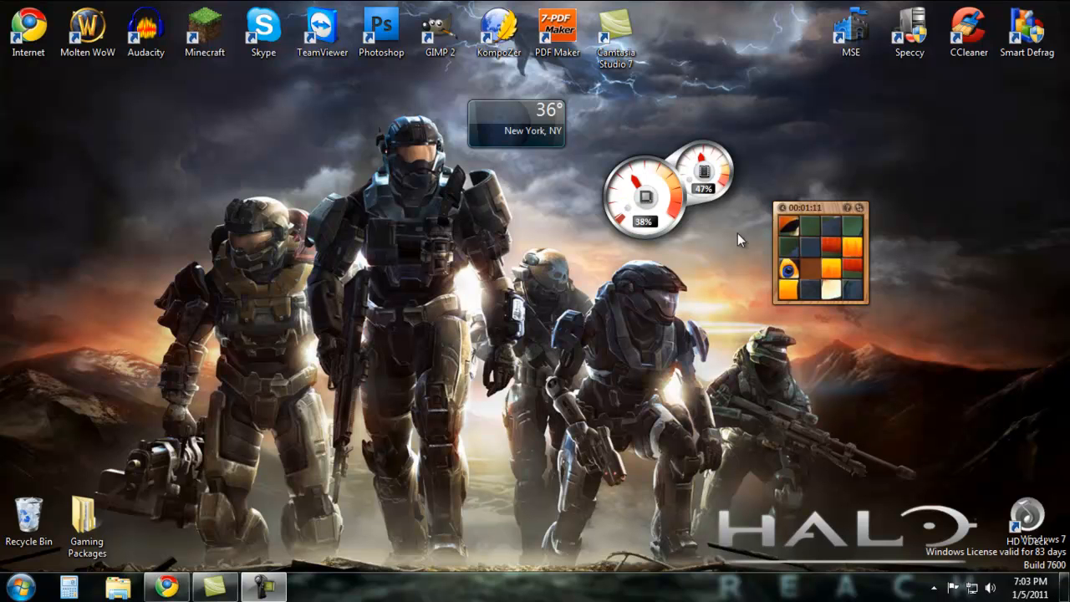
mouse_move(400, 150)
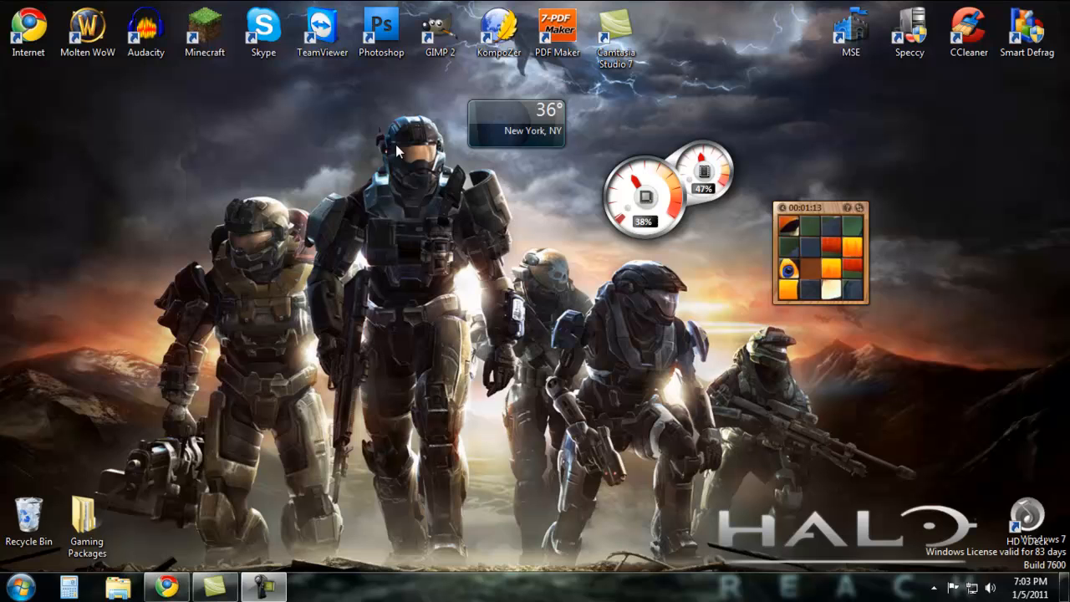
mouse_move(323, 121)
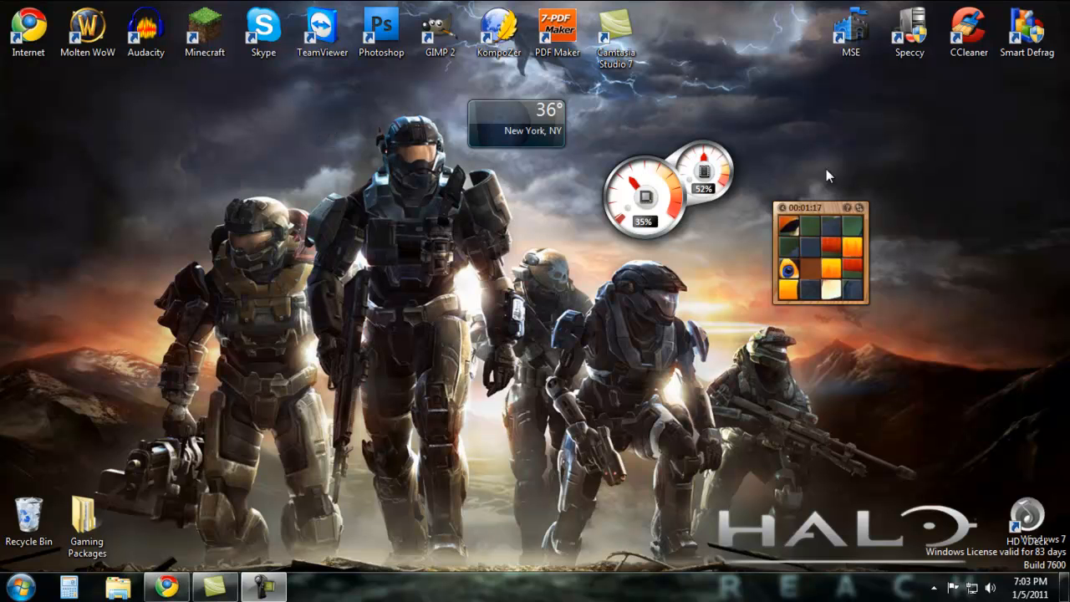
mouse_move(572, 87)
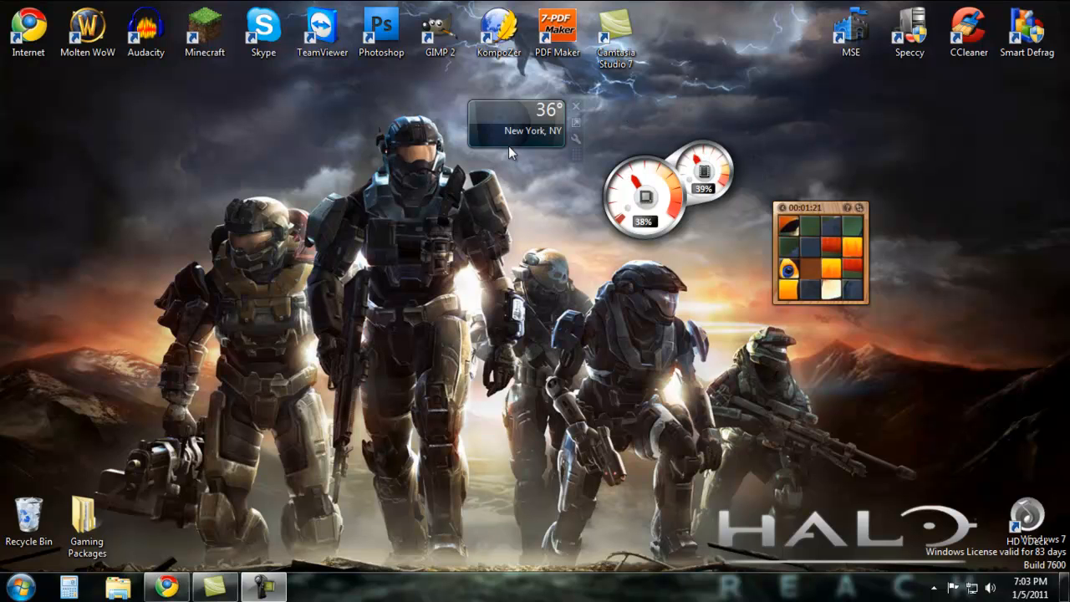
mouse_move(823, 333)
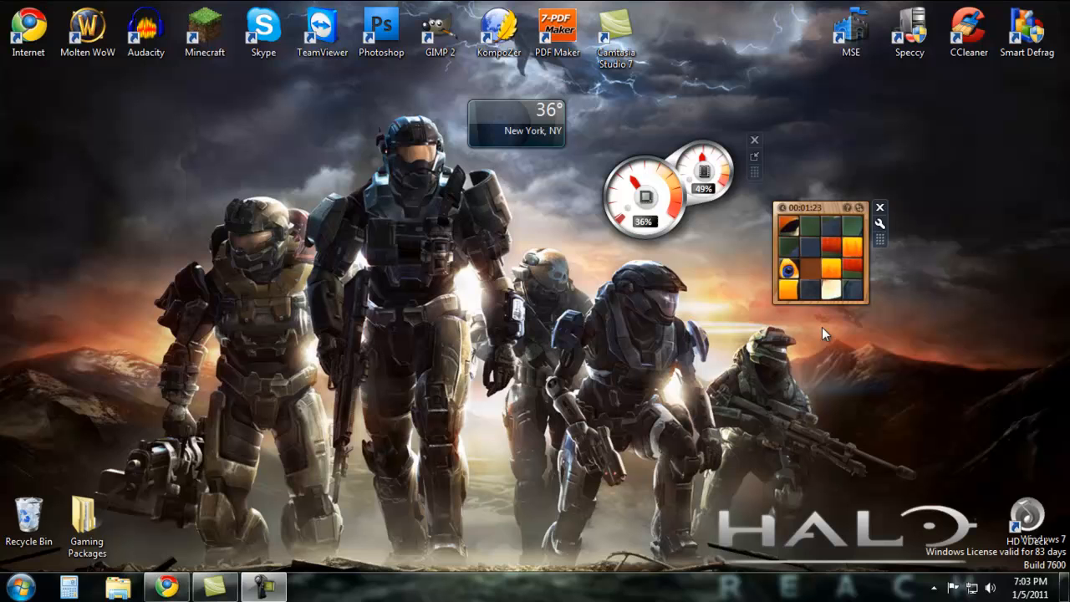
mouse_move(685, 268)
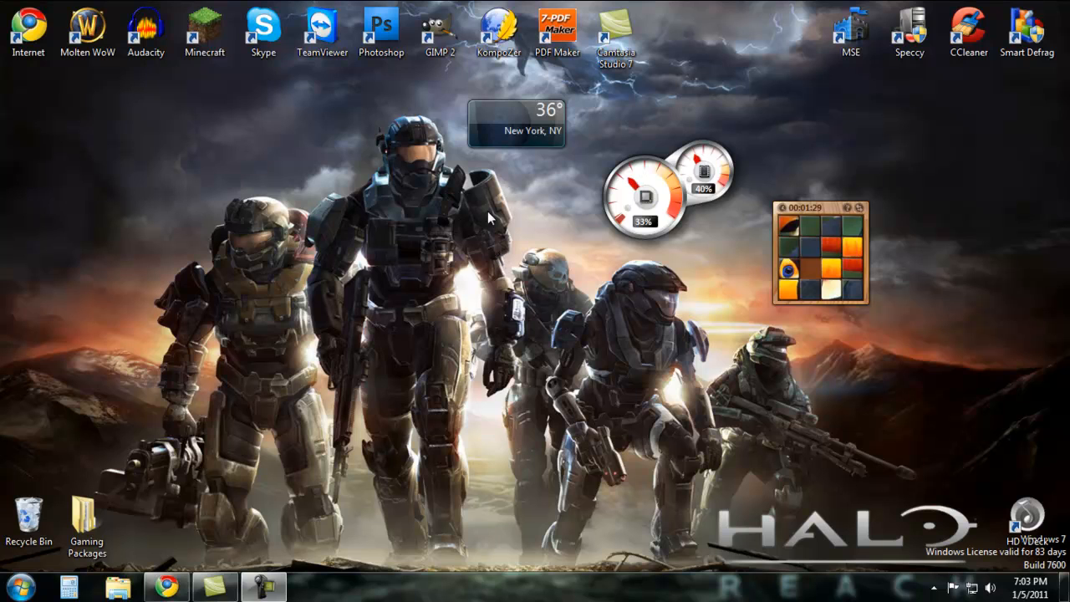
mouse_move(354, 244)
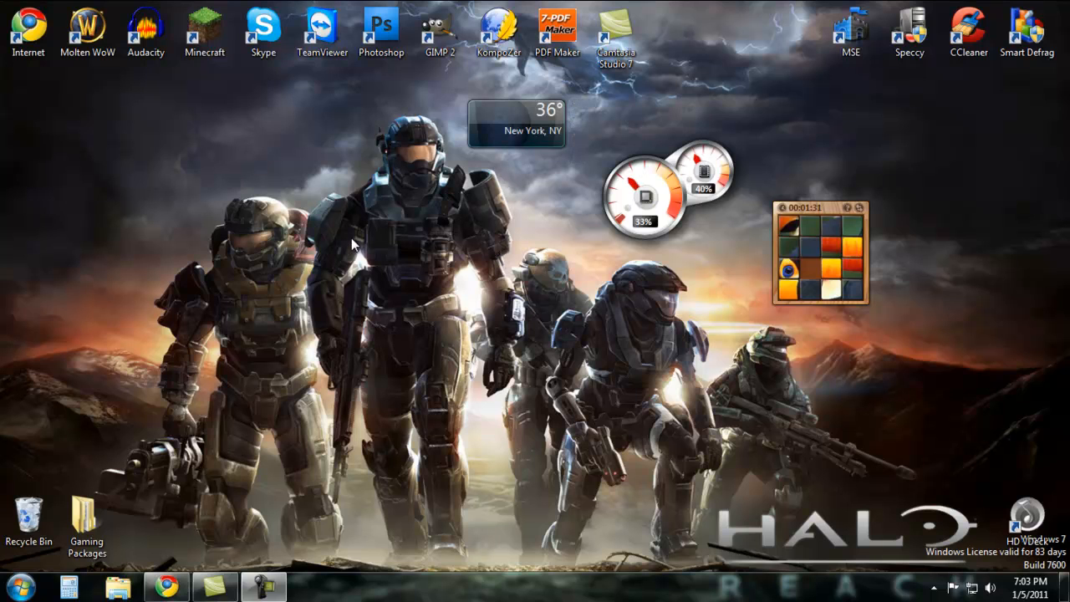
mouse_move(445, 177)
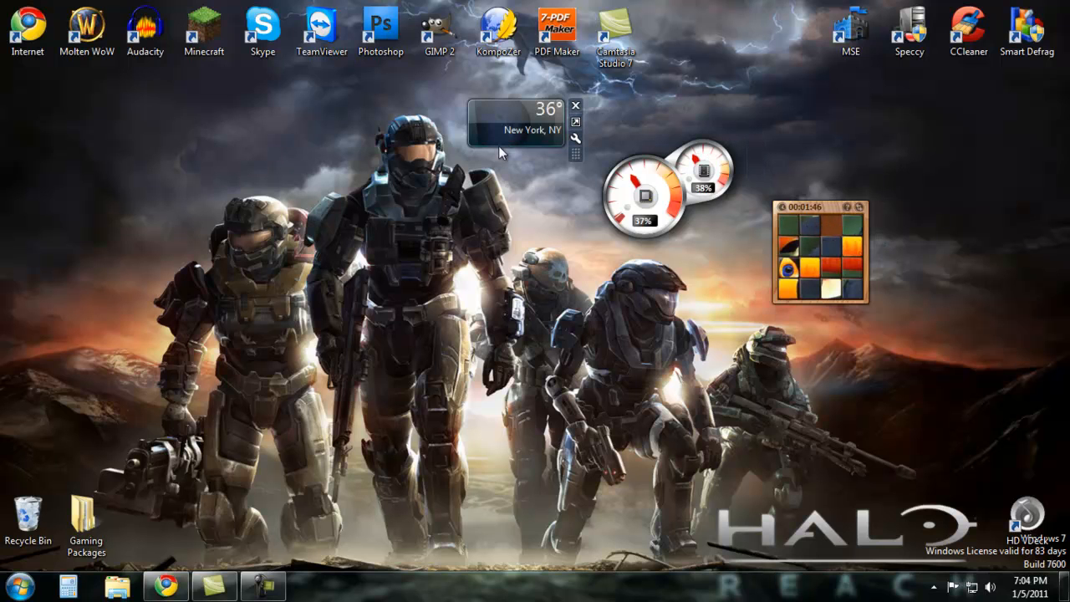
mouse_move(508, 116)
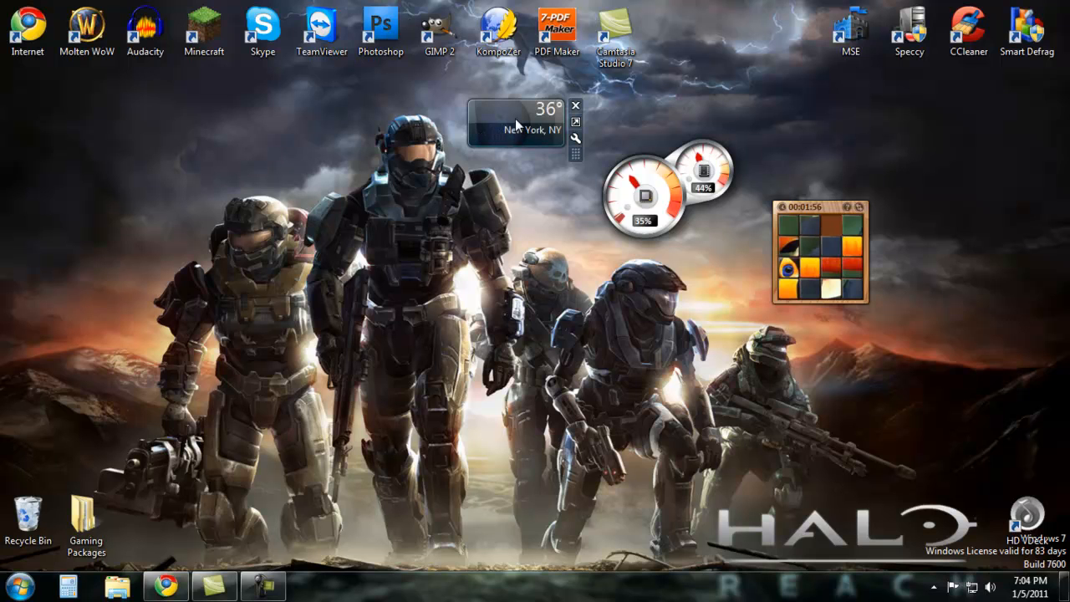
Switch the weather gadget's location to Miami, Florida by searching 'Florida' and confirming.
click(575, 137)
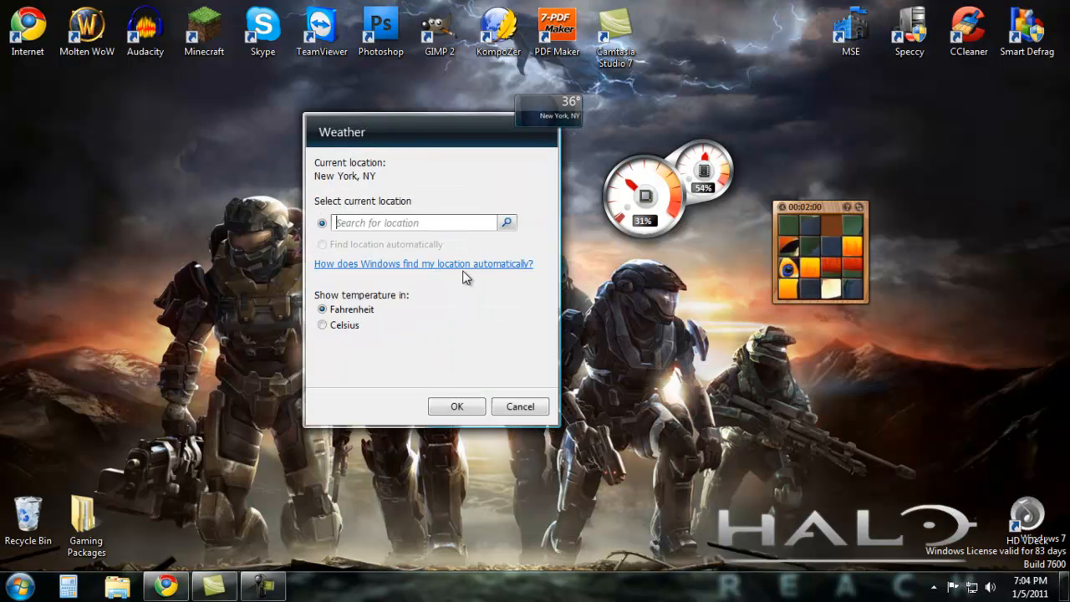
text(Florida)
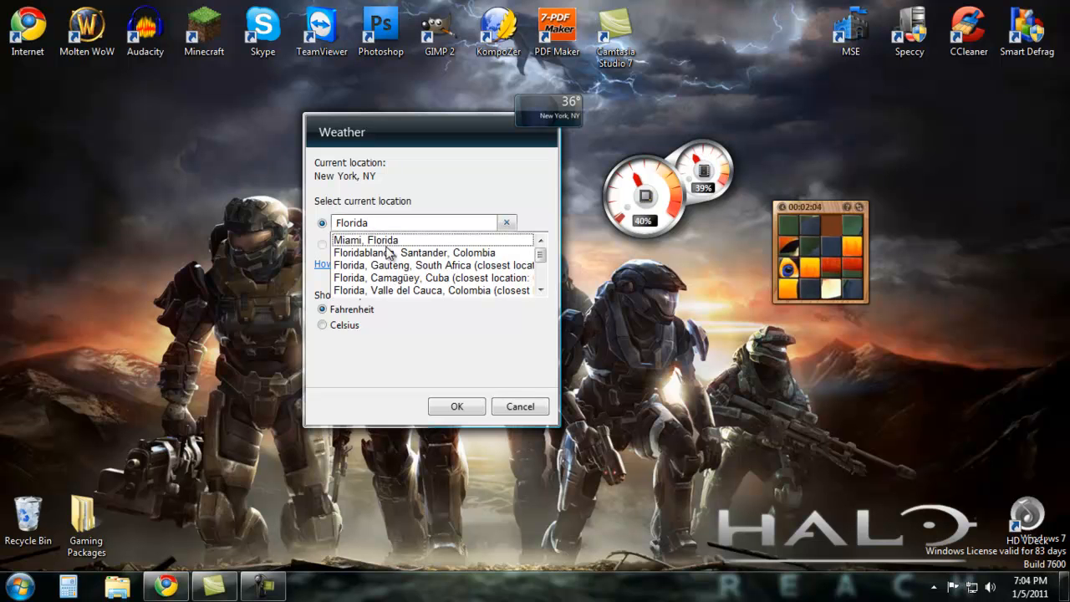
click(364, 241)
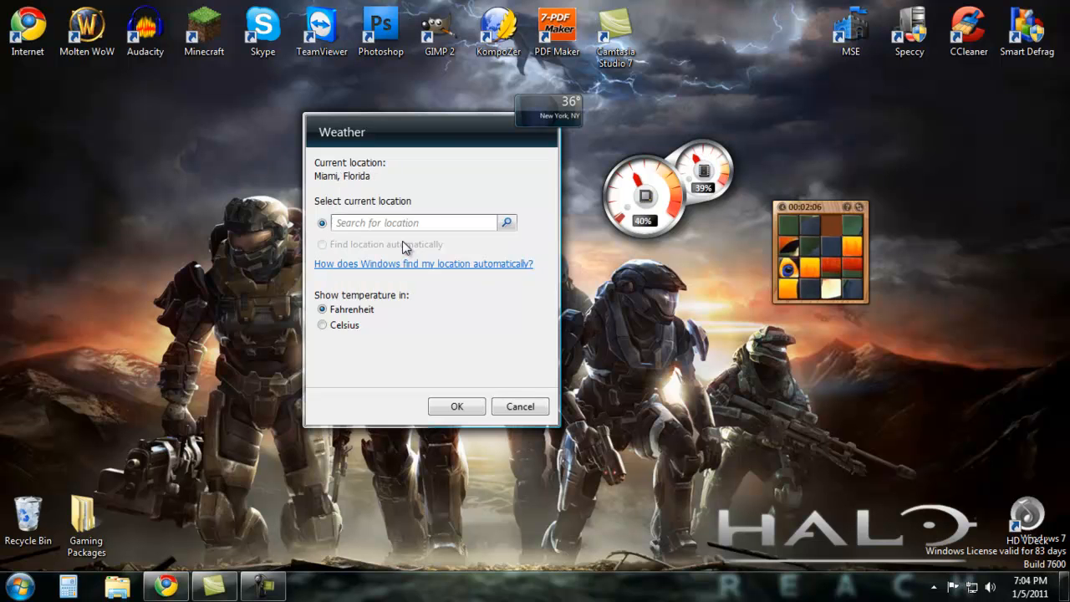
click(456, 406)
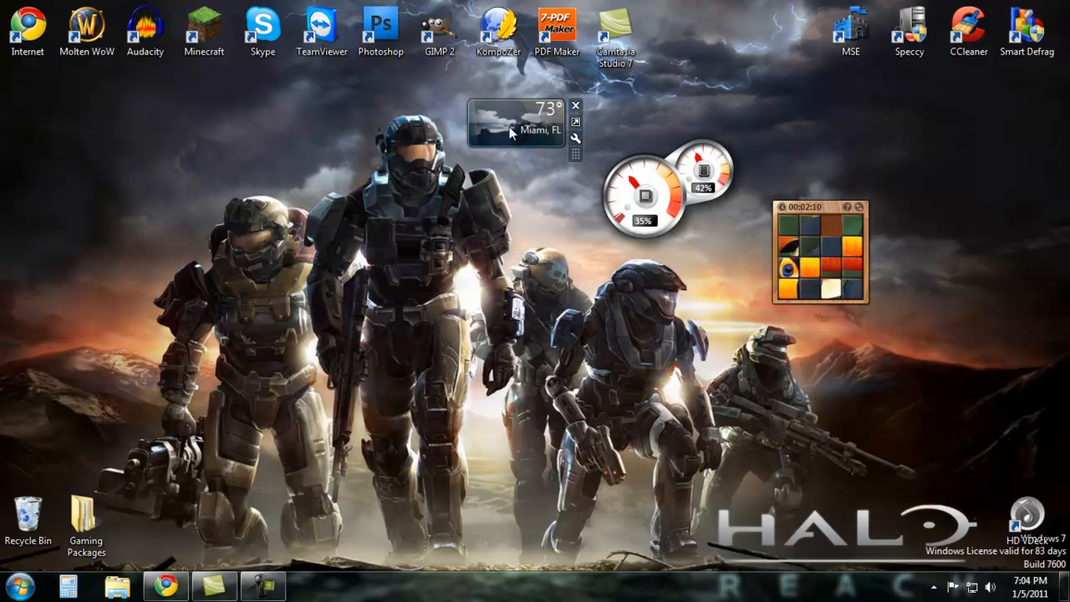
mouse_move(549, 110)
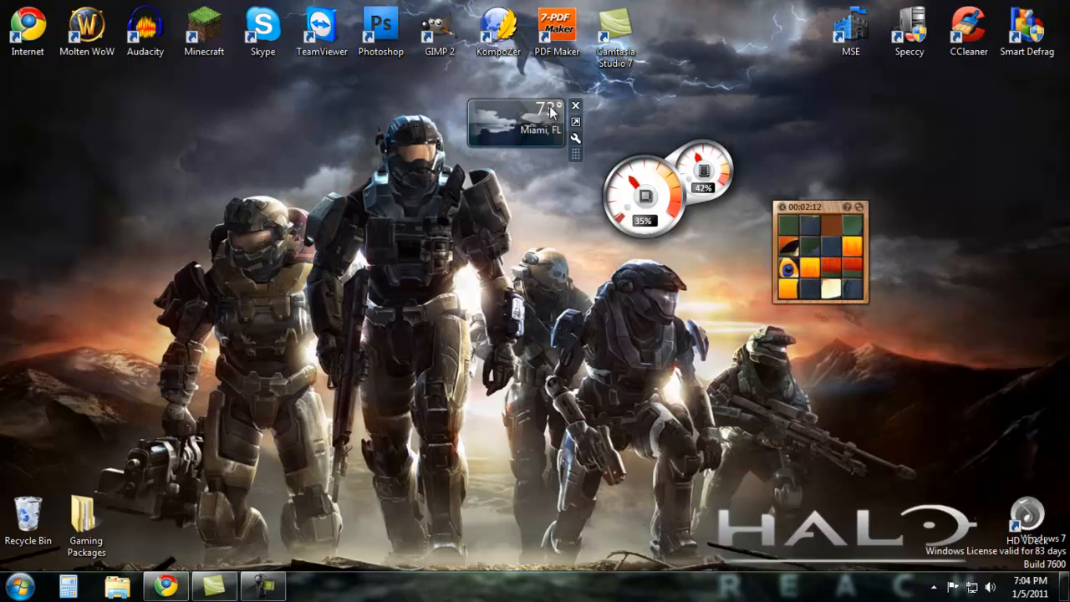
mouse_move(605, 124)
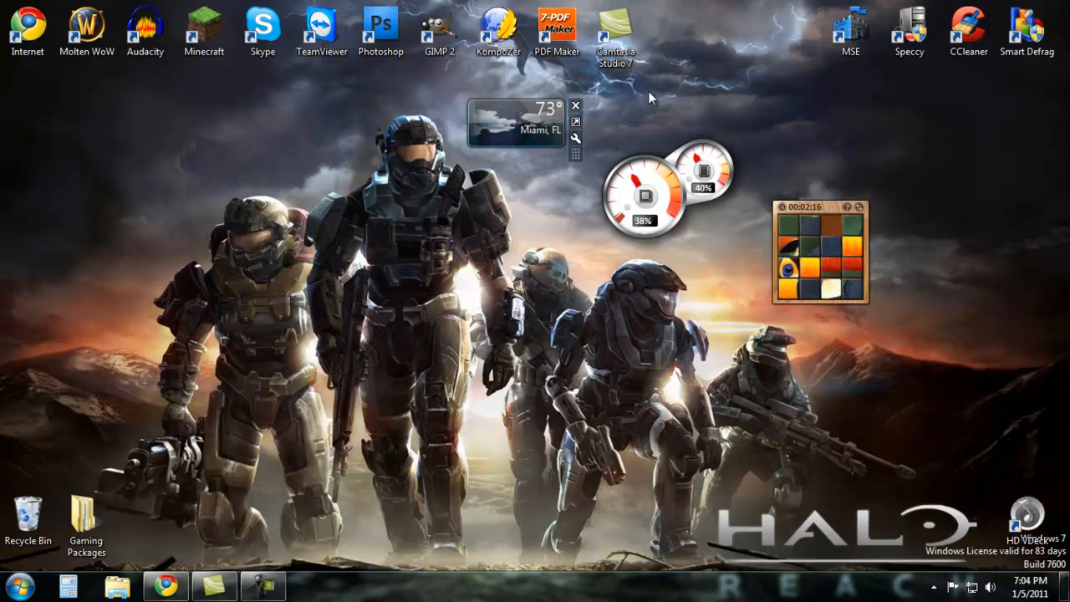
mouse_move(913, 257)
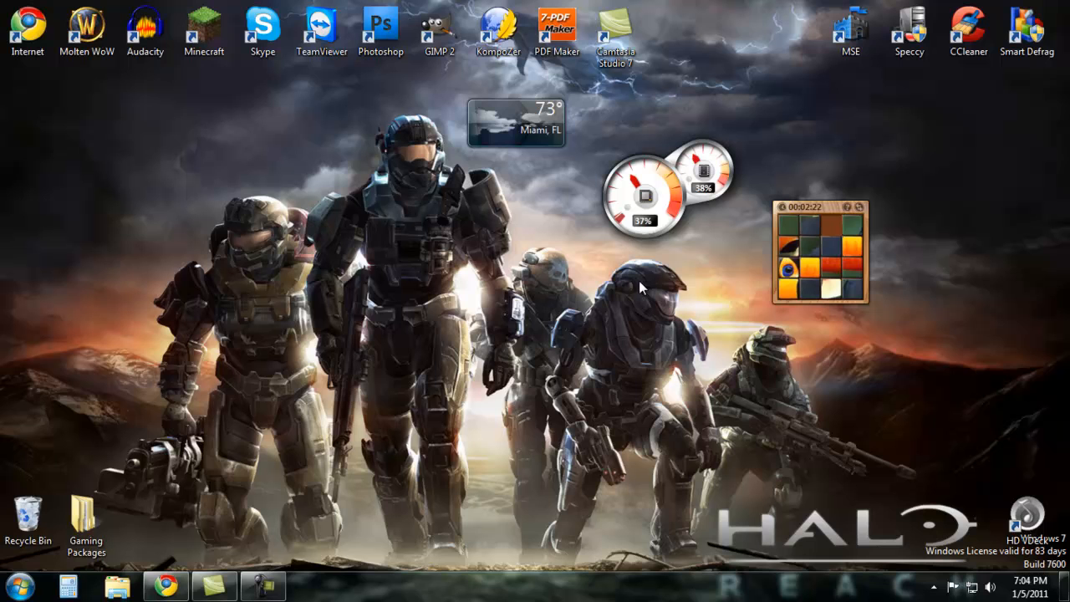
mouse_move(895, 258)
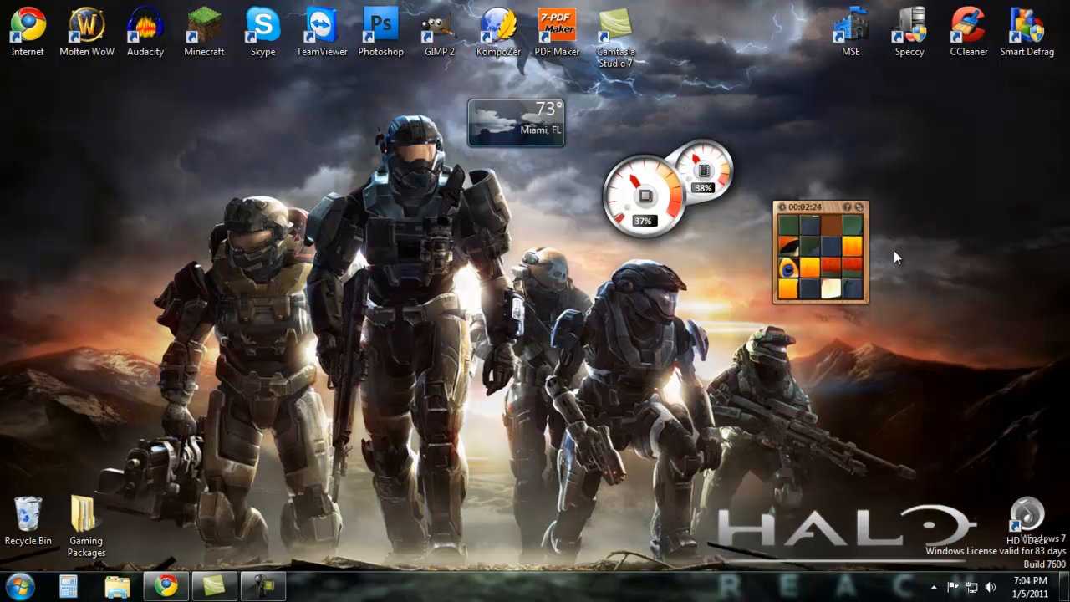
Bring up the gadget gallery from the desktop's right-click menu.
right_click(895, 258)
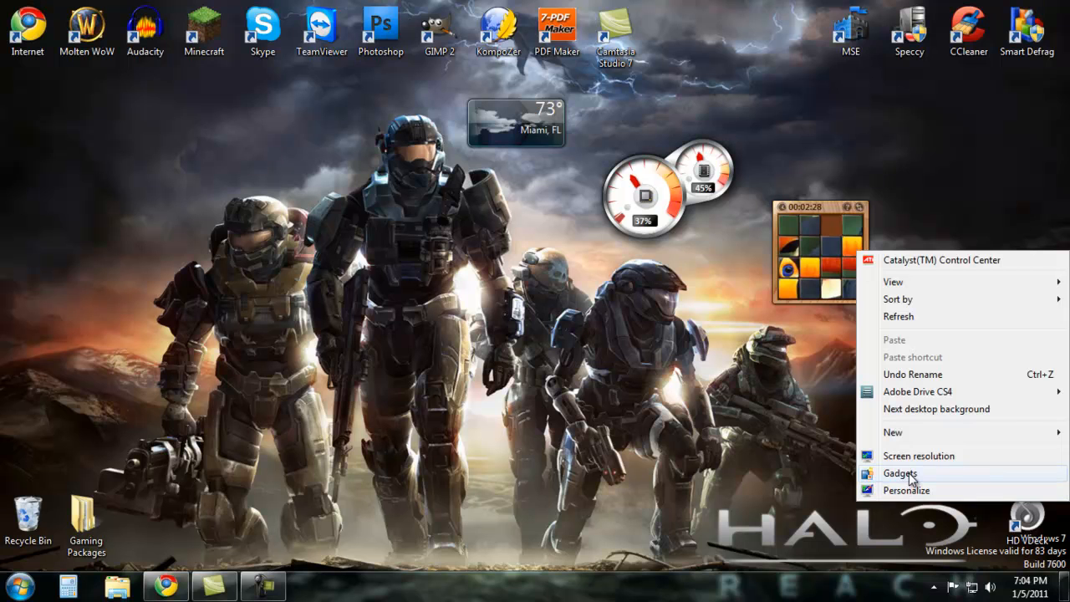
click(899, 473)
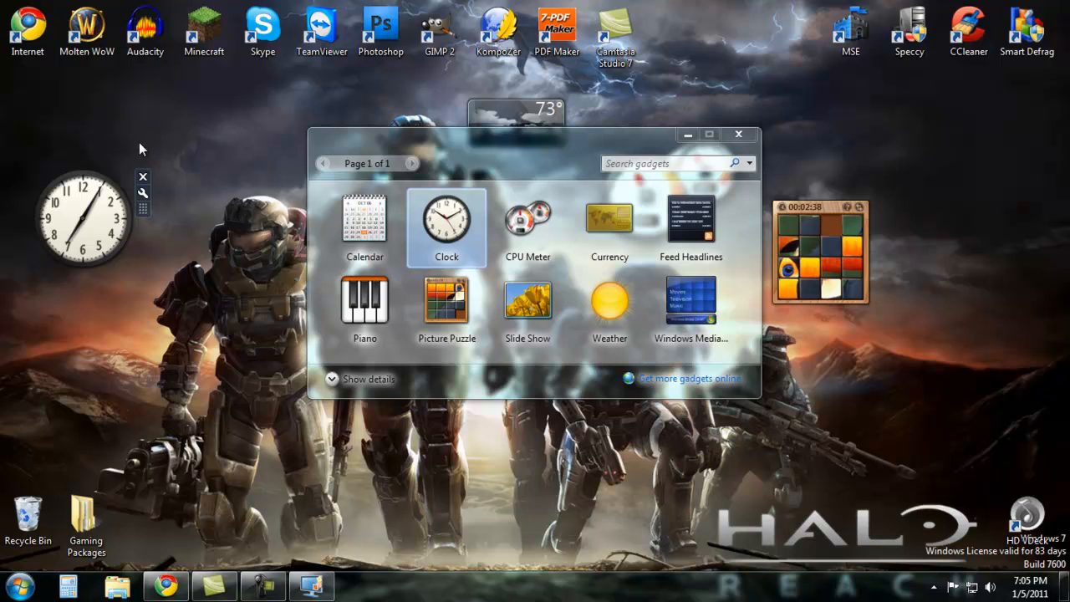
mouse_move(108, 231)
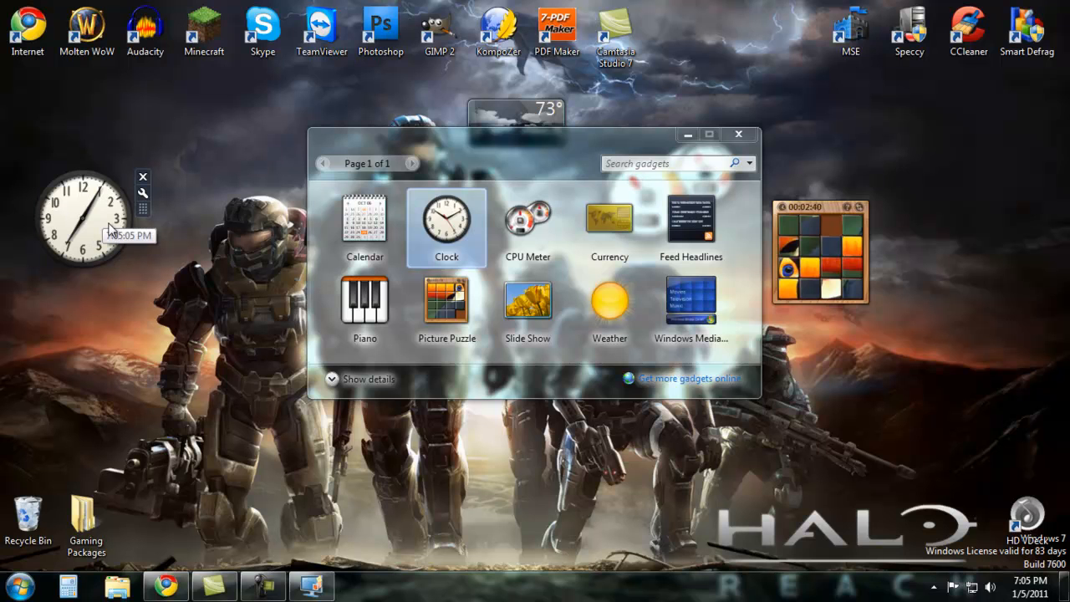
mouse_move(82, 273)
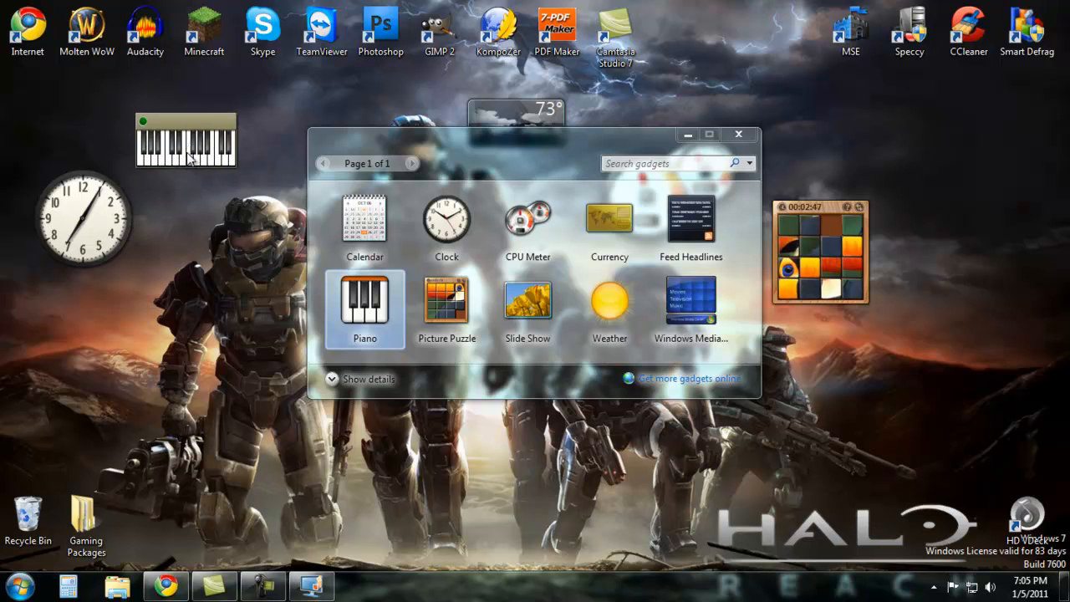
mouse_move(204, 170)
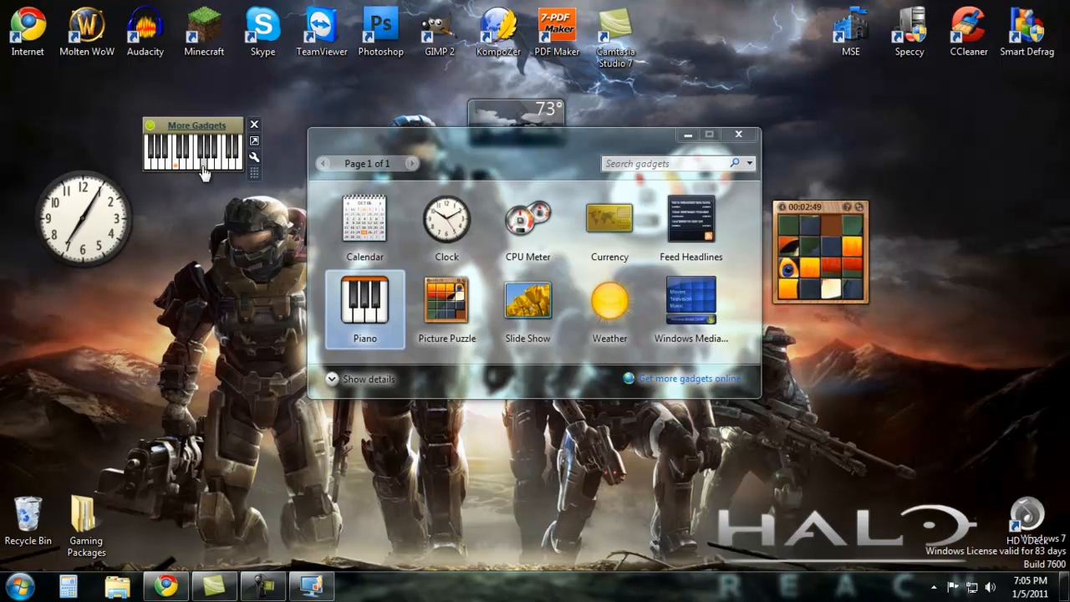
mouse_move(254, 187)
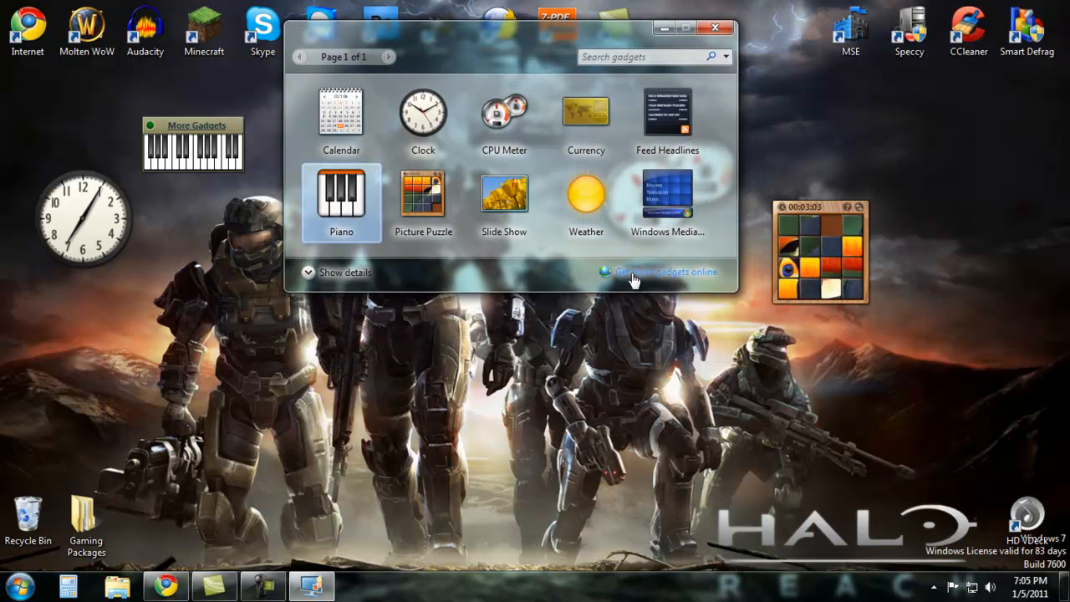
mouse_move(702, 281)
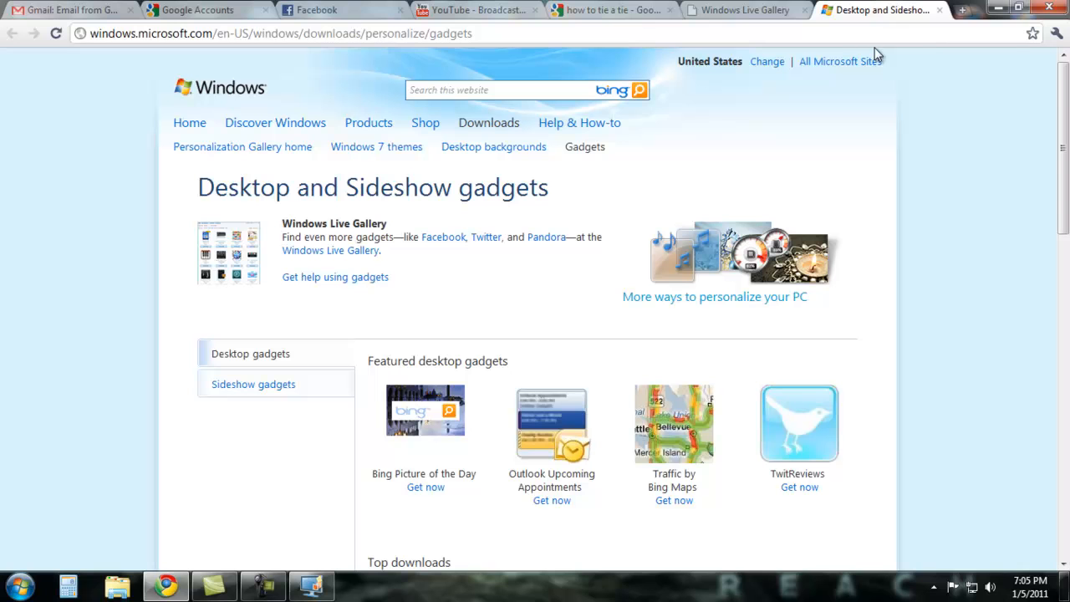
mouse_move(388, 285)
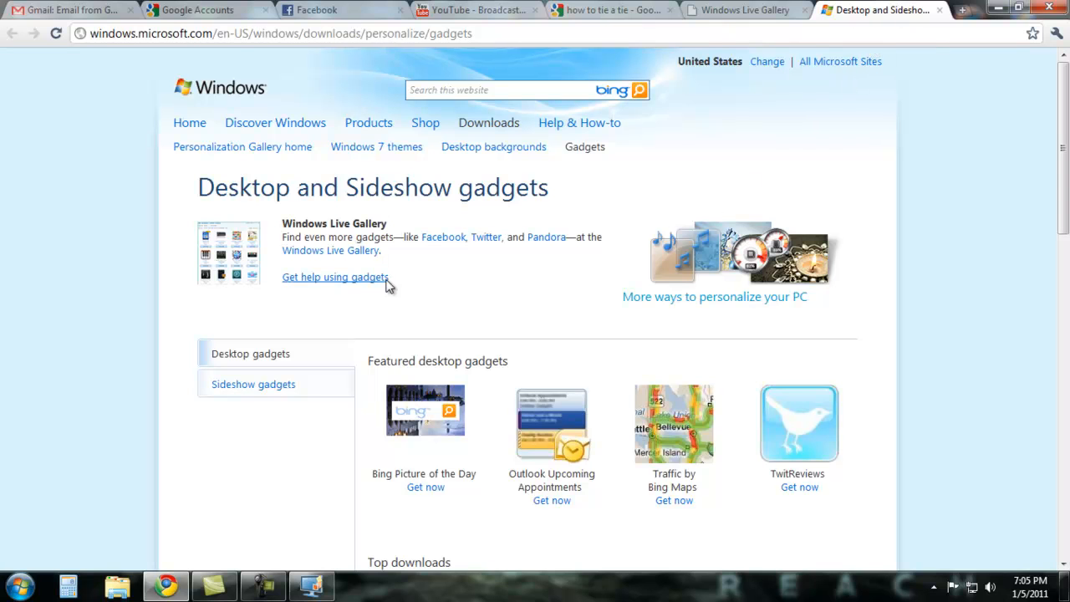
mouse_move(464, 319)
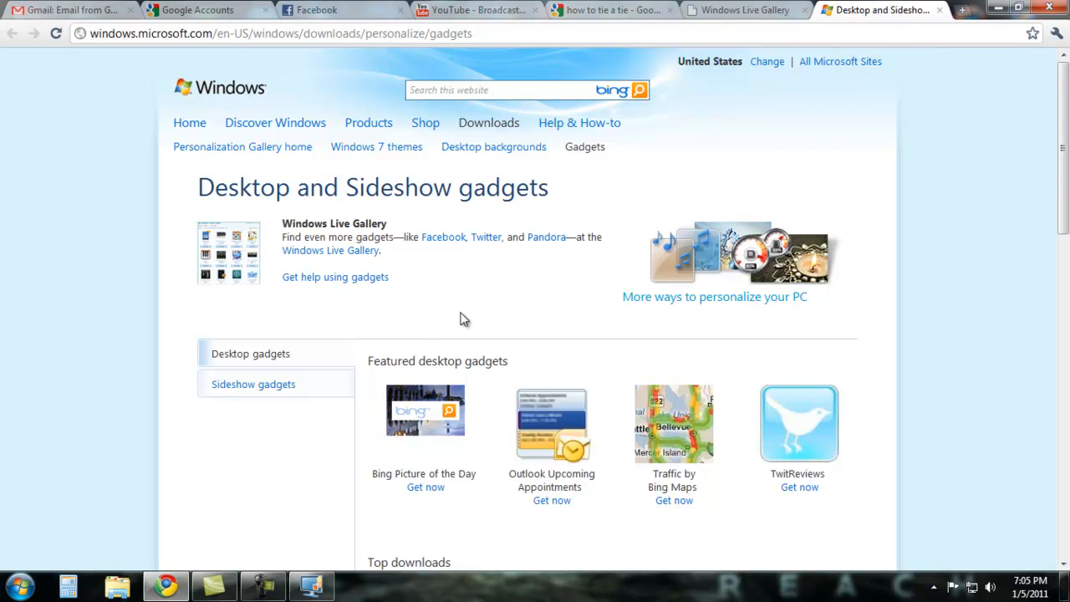
Browse the Desktop gadgets page and choose 'Get now' under the featured TwitReviews gadget.
scroll(down, 3)
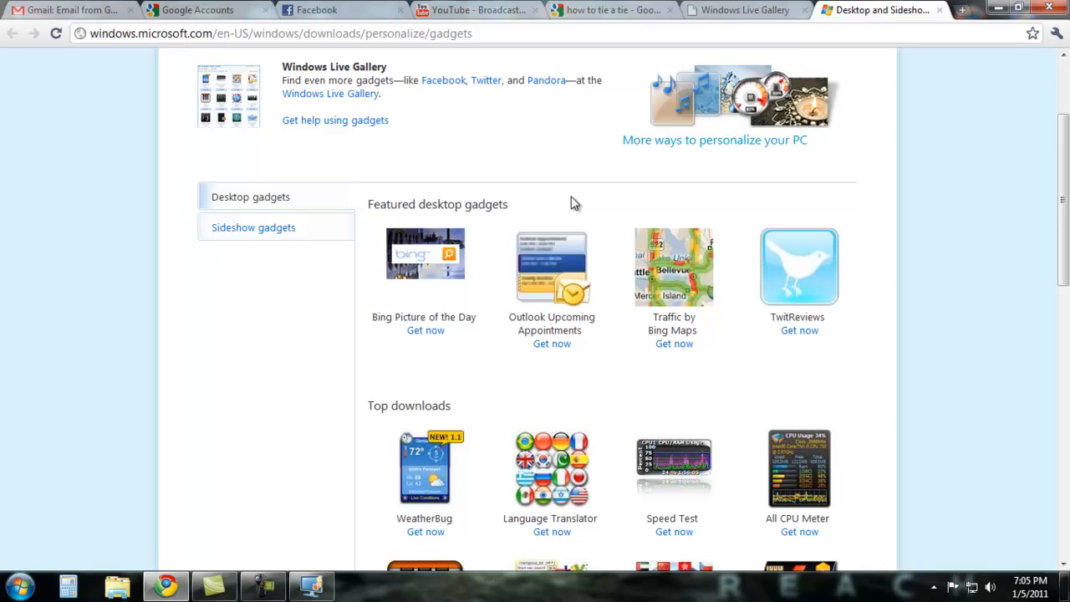
scroll(down, 3)
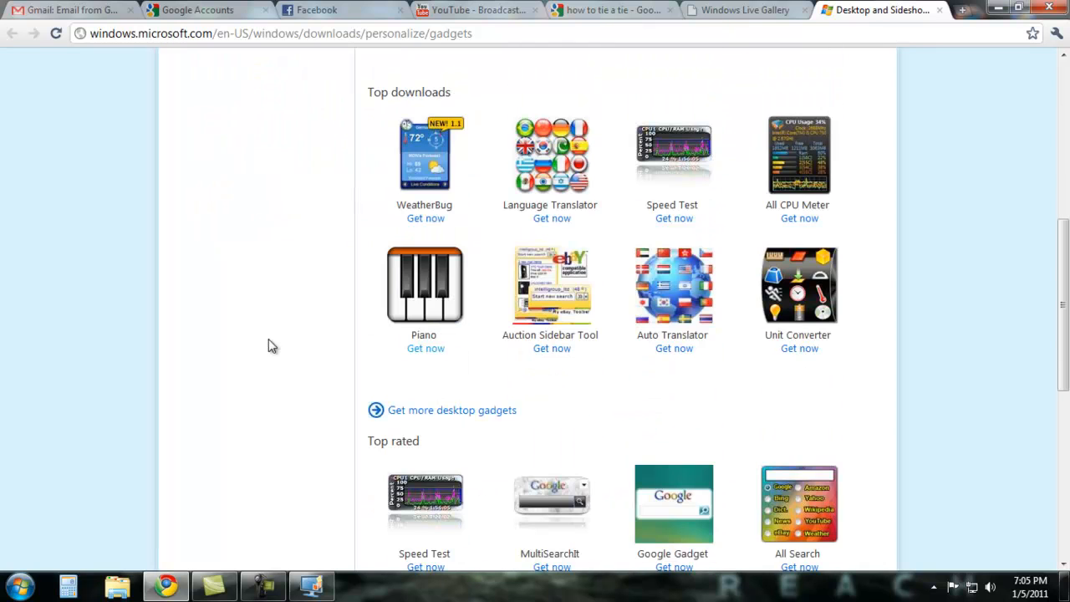
mouse_move(866, 264)
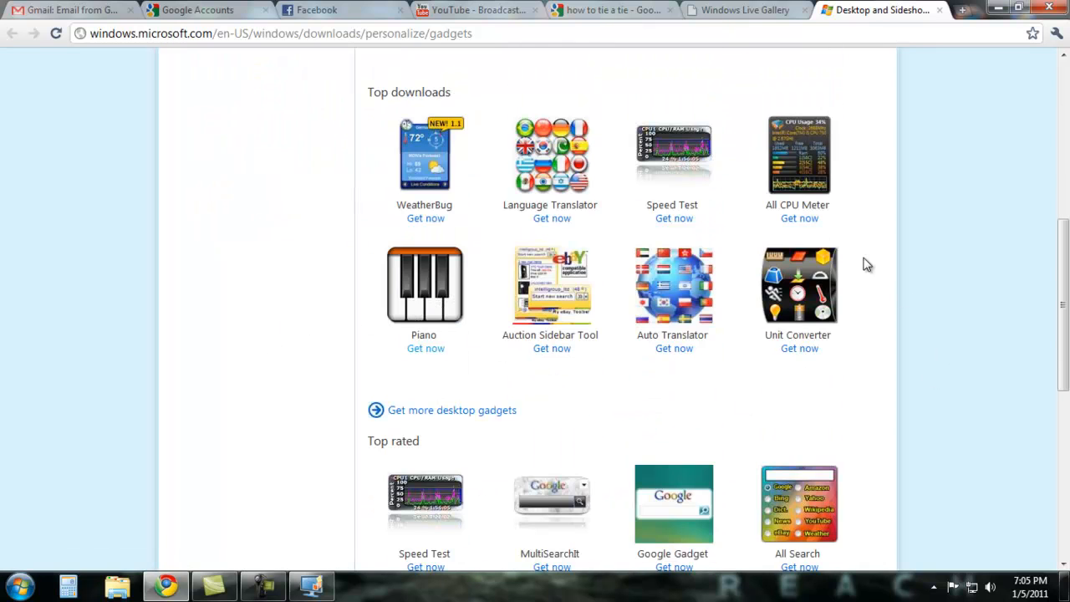
scroll(up, 3)
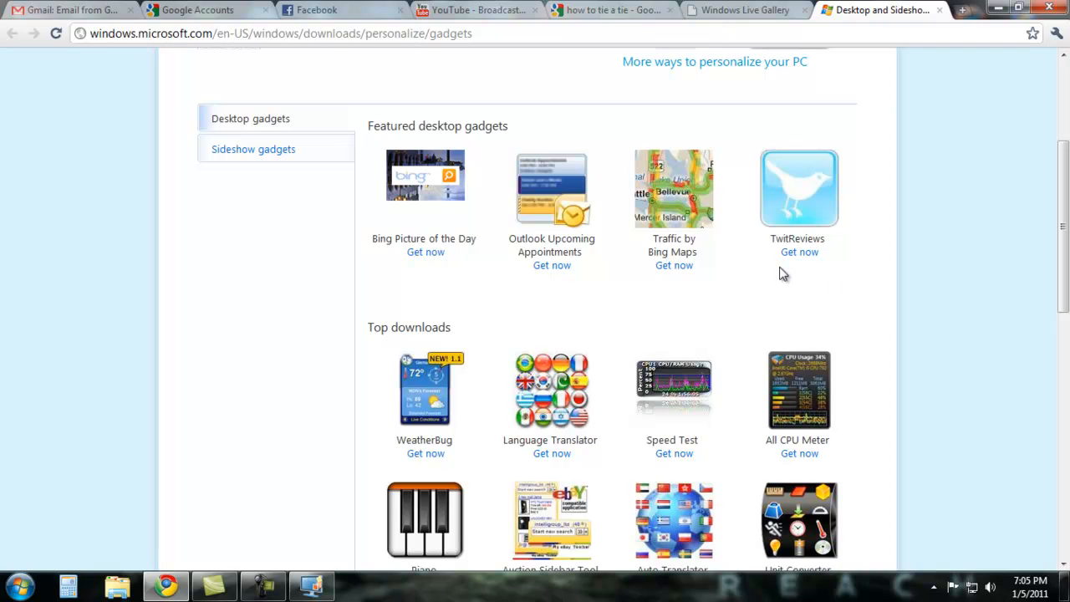
click(799, 251)
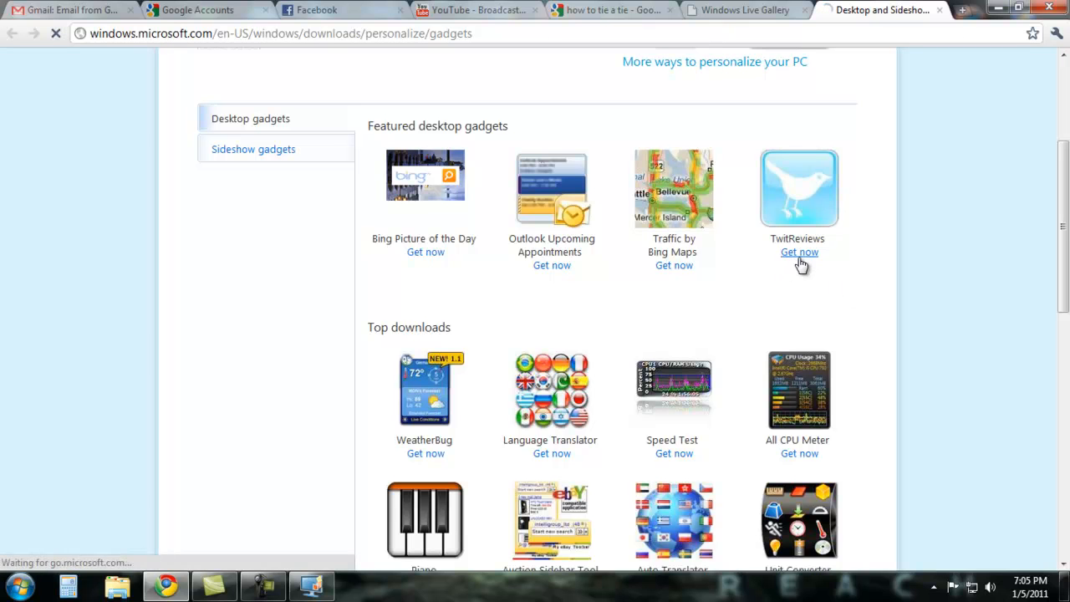
click(799, 250)
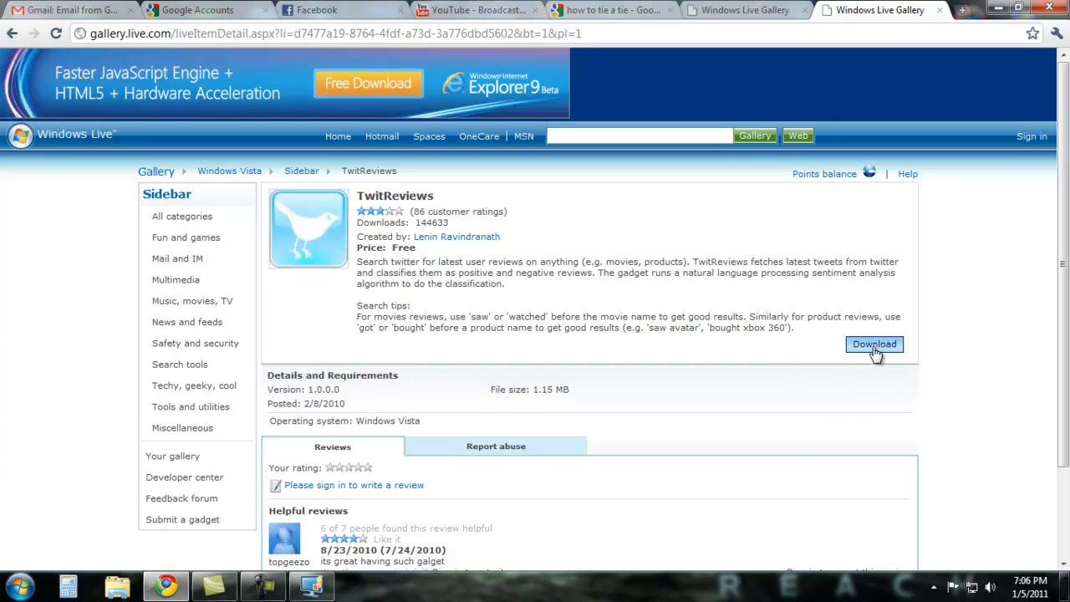
Download TwitReviews and accept the 'Please read carefully' unverified-submission warning with Install.
click(875, 345)
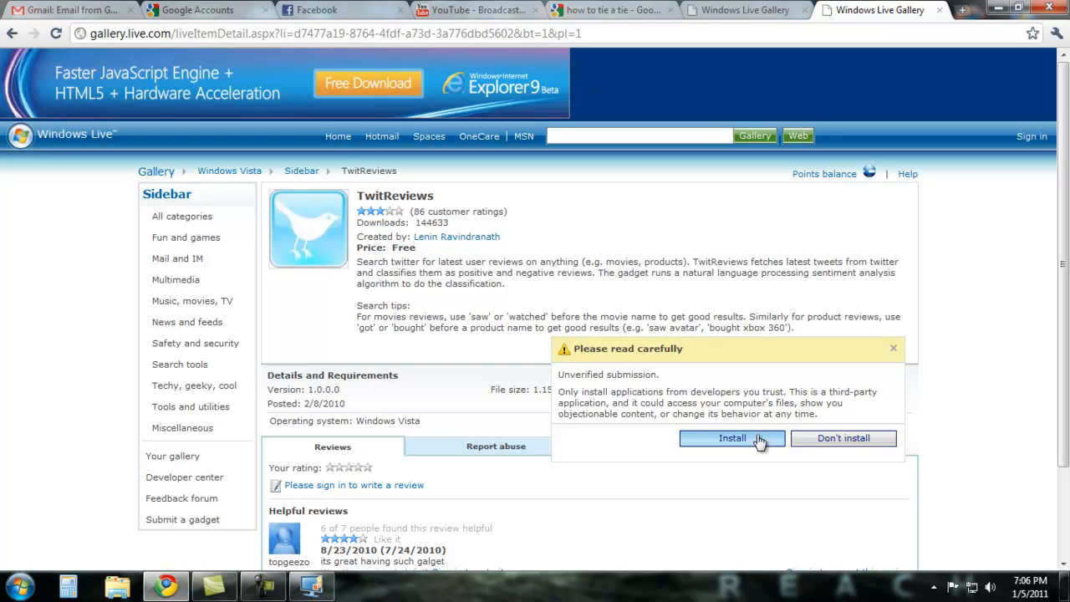
mouse_move(651, 391)
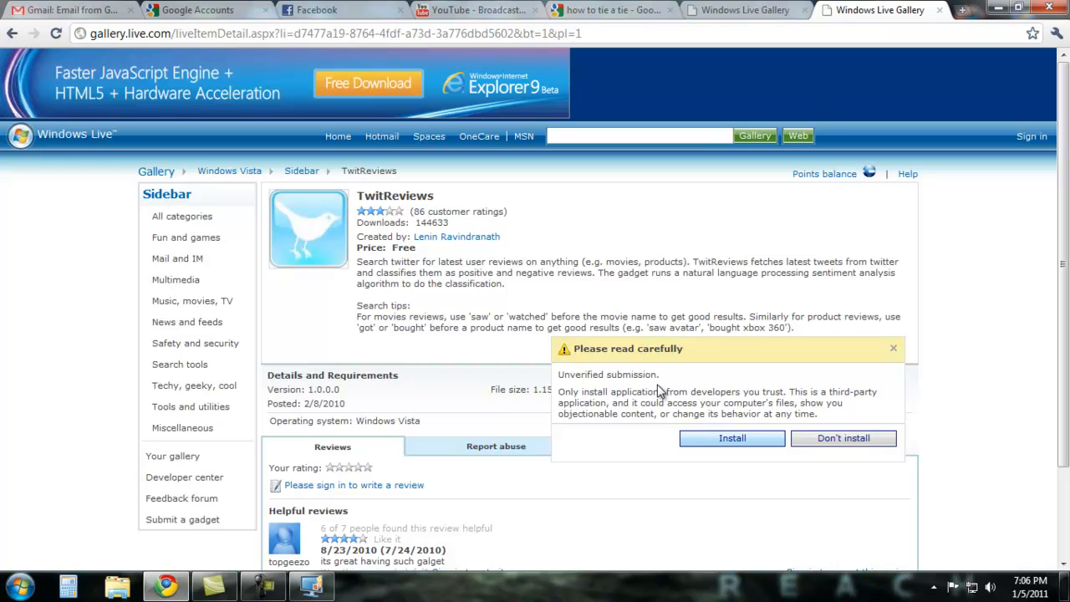
mouse_move(678, 373)
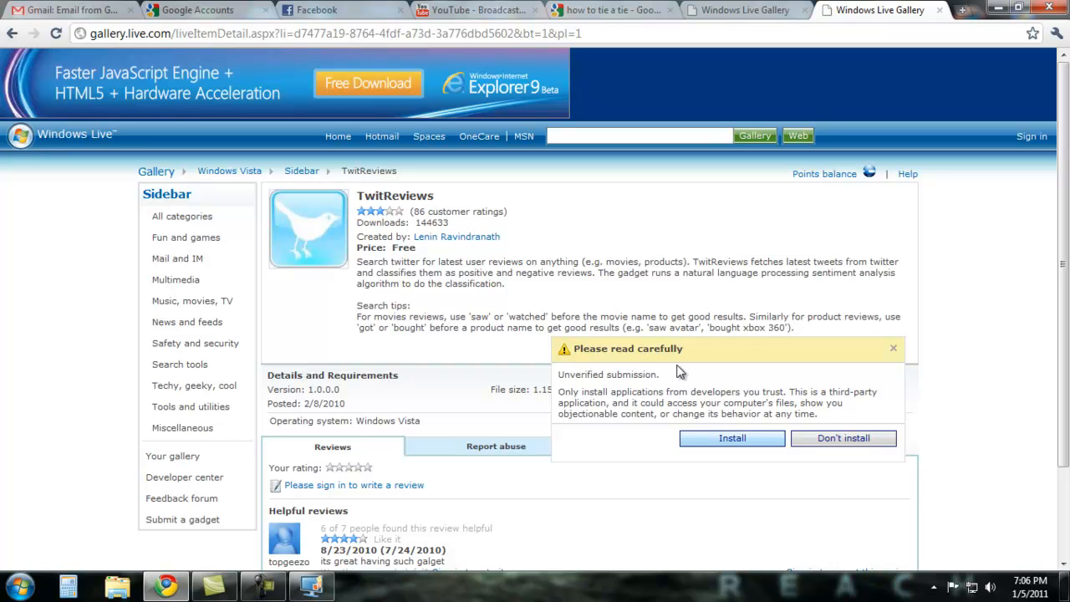
mouse_move(679, 368)
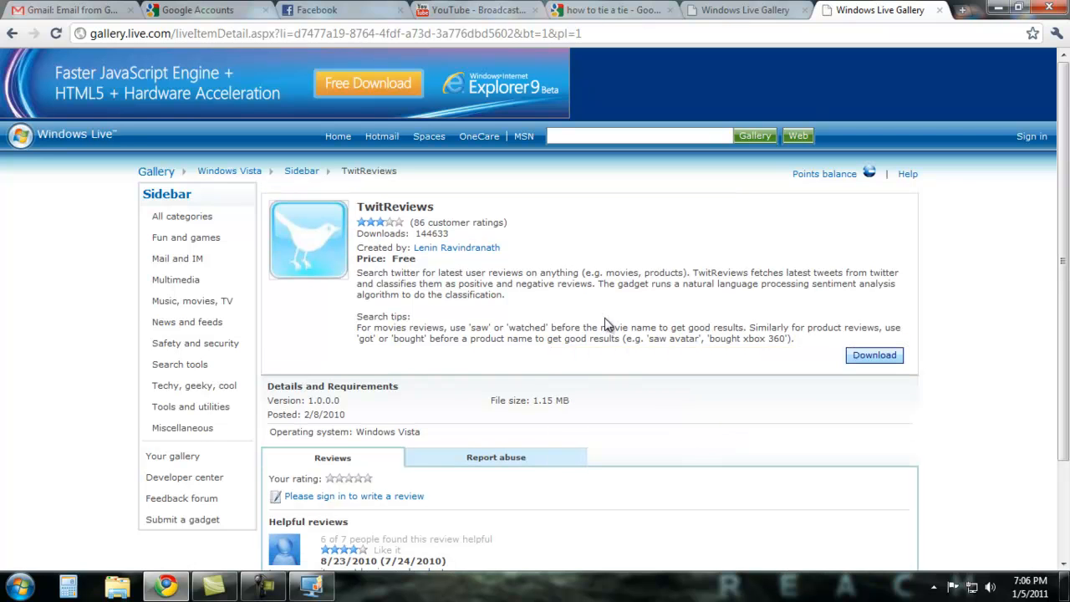
click(873, 355)
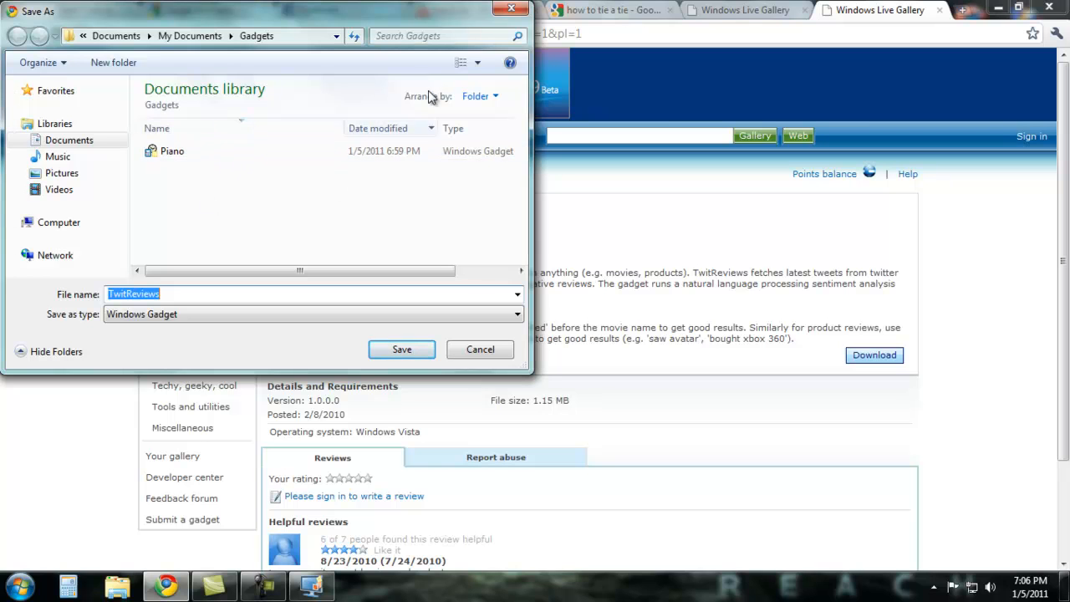
Save TwitReviews.gadget into the Gadgets folder inside the Documents library.
click(172, 151)
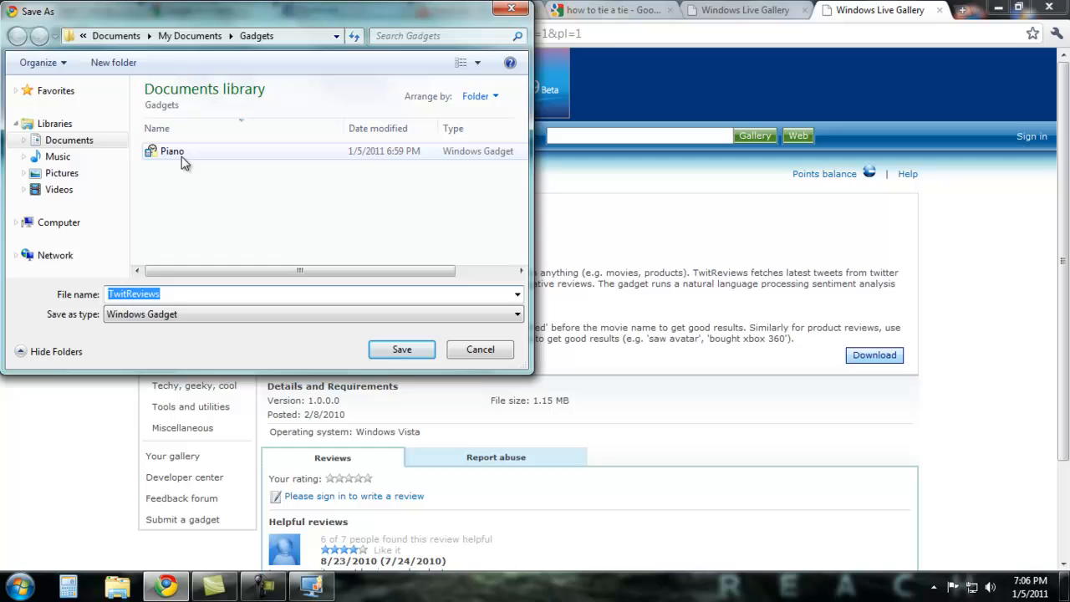
click(69, 140)
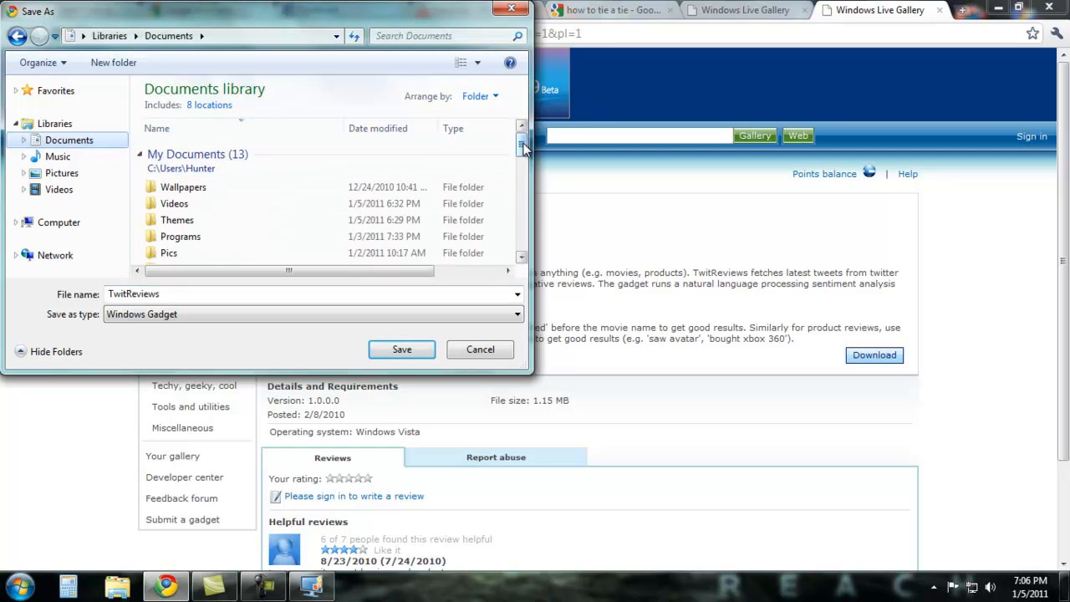
scroll(down, 3)
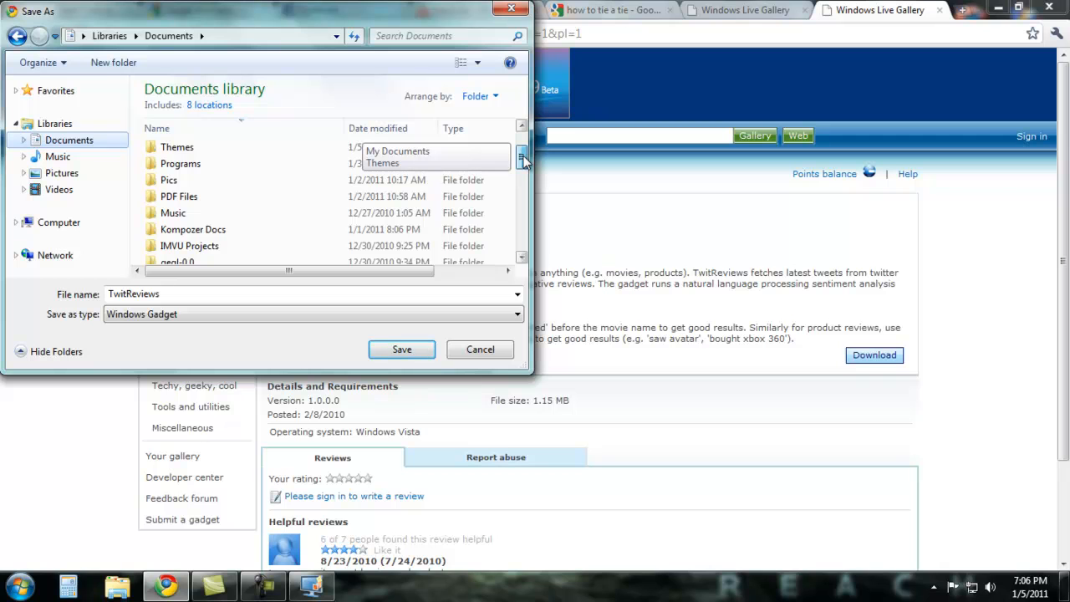
scroll(down, 3)
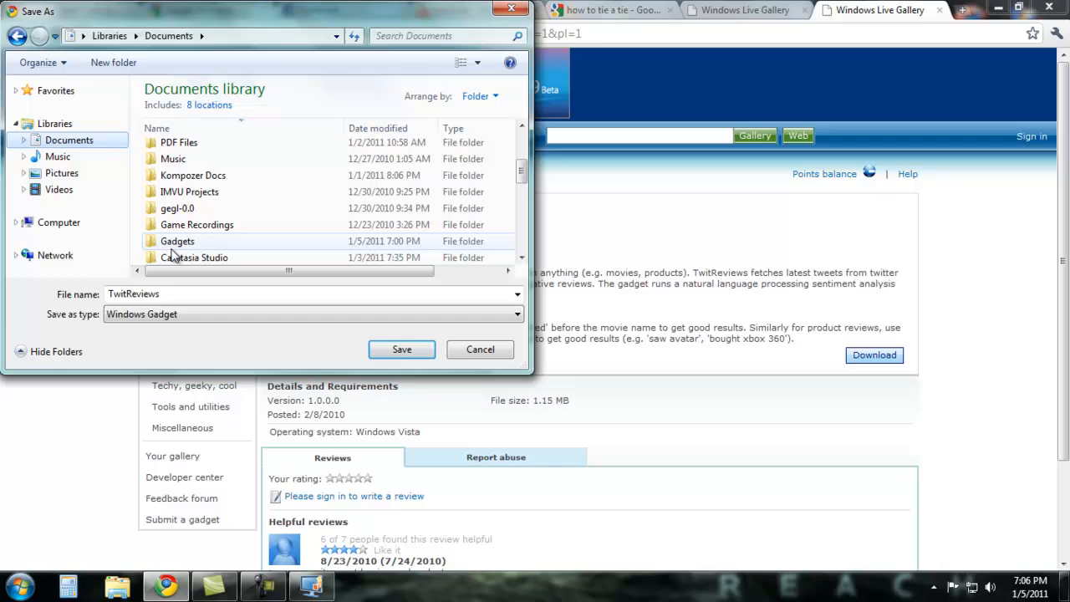
mouse_move(178, 241)
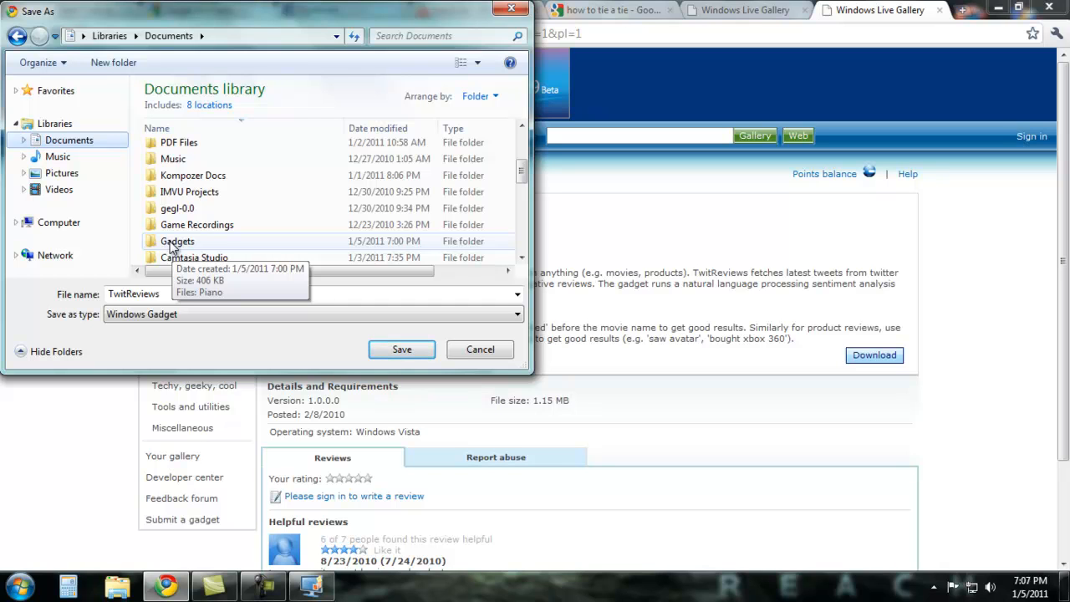
double_click(177, 241)
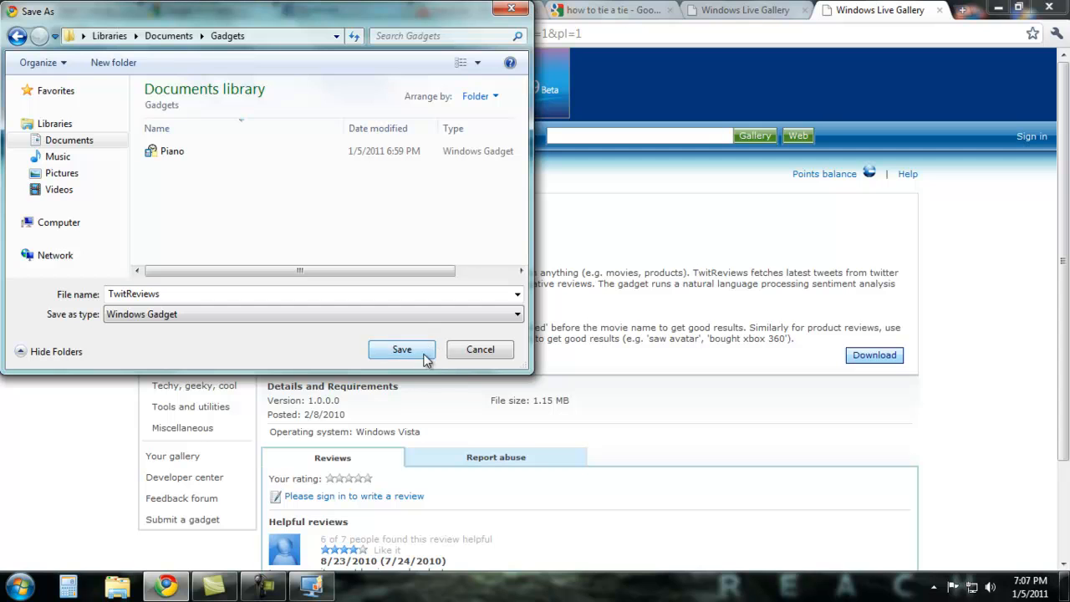
click(401, 350)
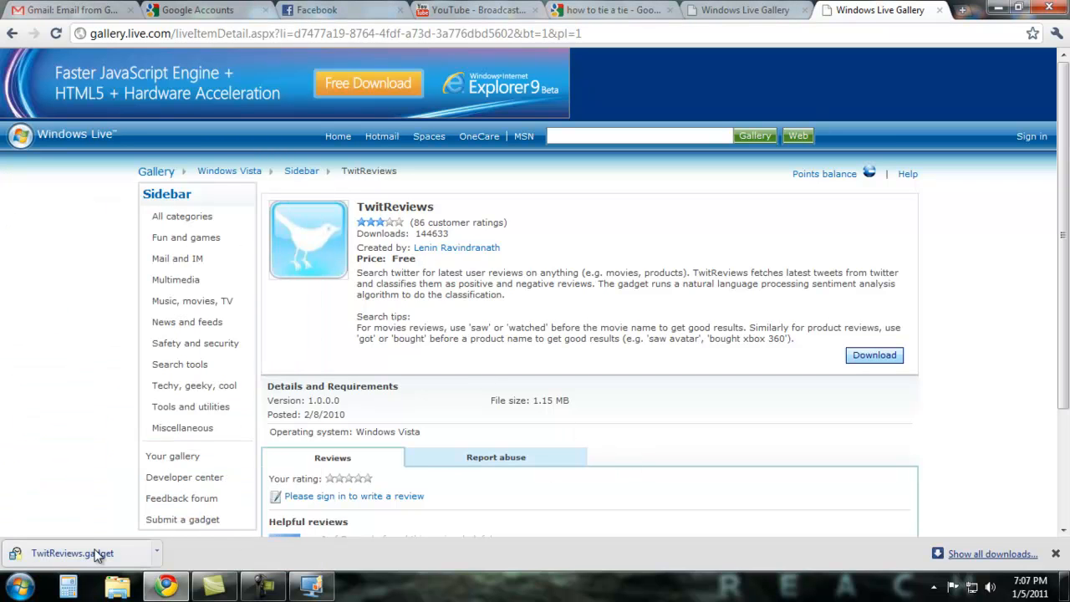
Run the downloaded TwitReviews.gadget and approve the Desktop Gadgets security warning to install it.
click(74, 552)
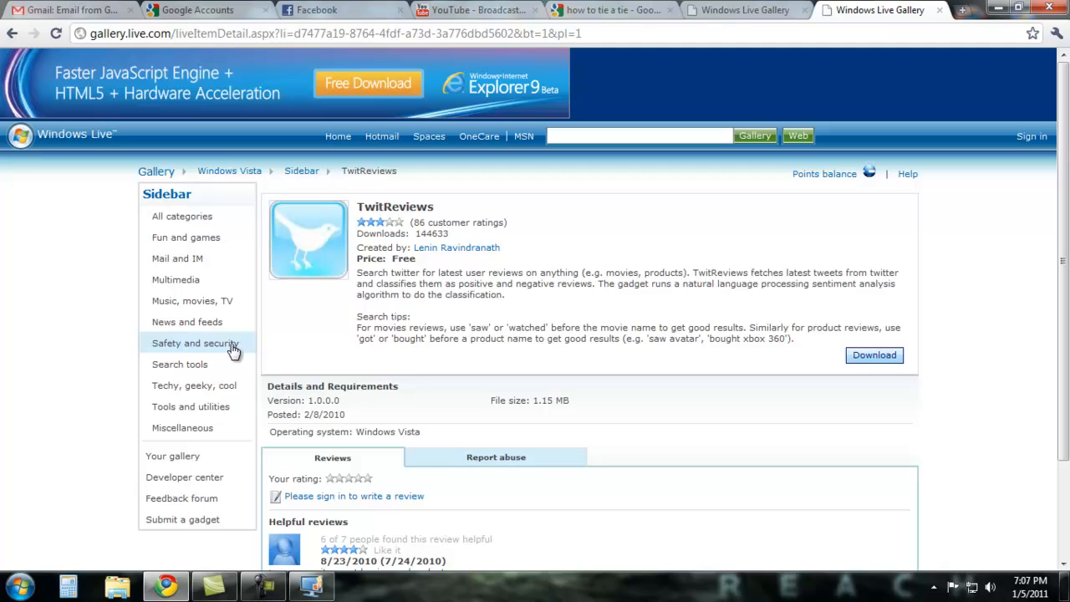
mouse_move(684, 261)
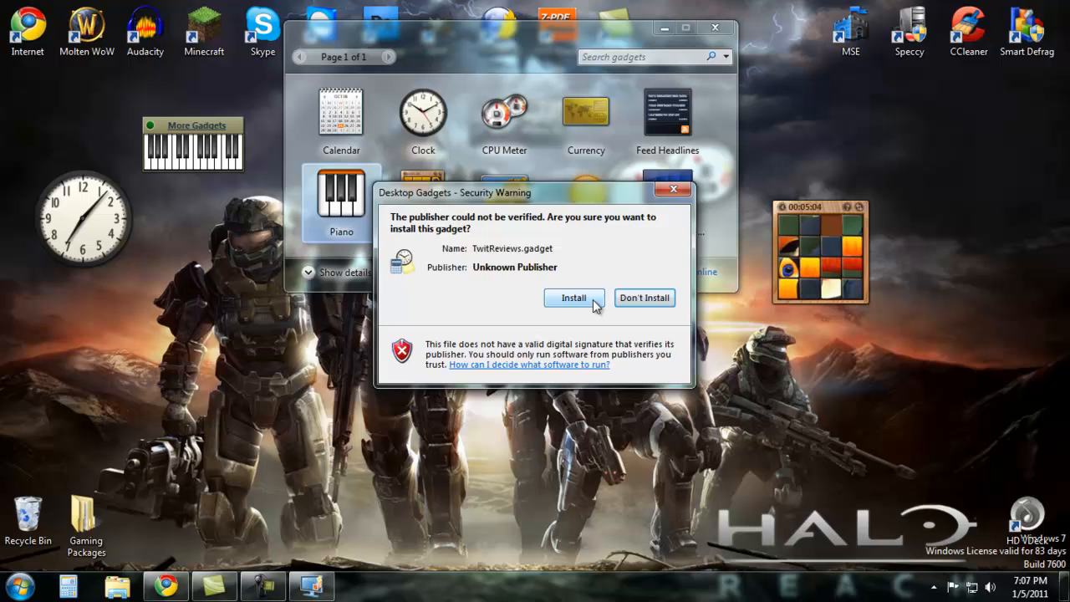
click(573, 298)
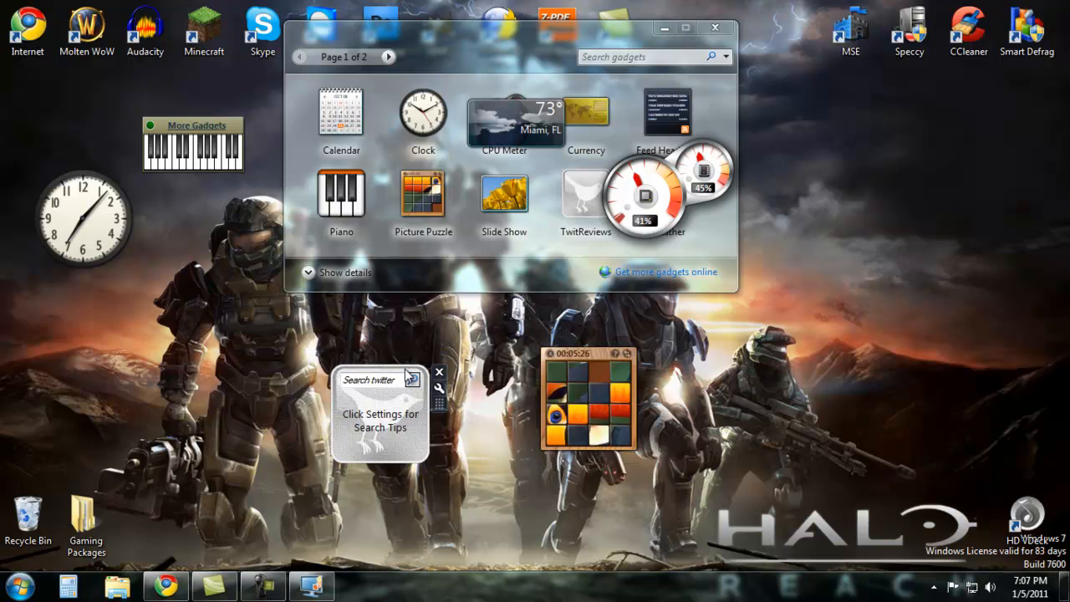
click(438, 371)
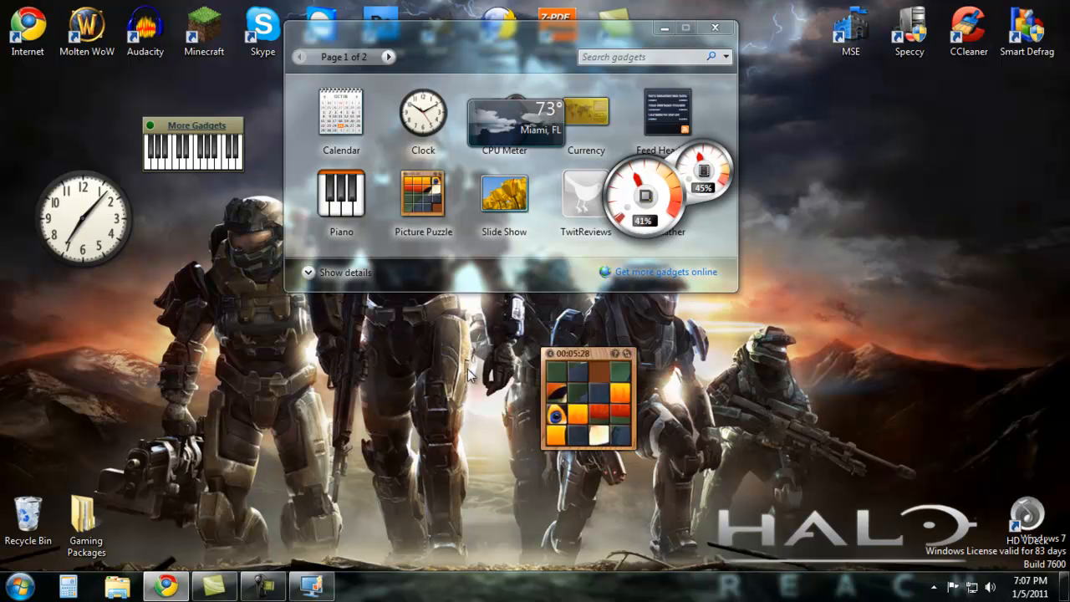